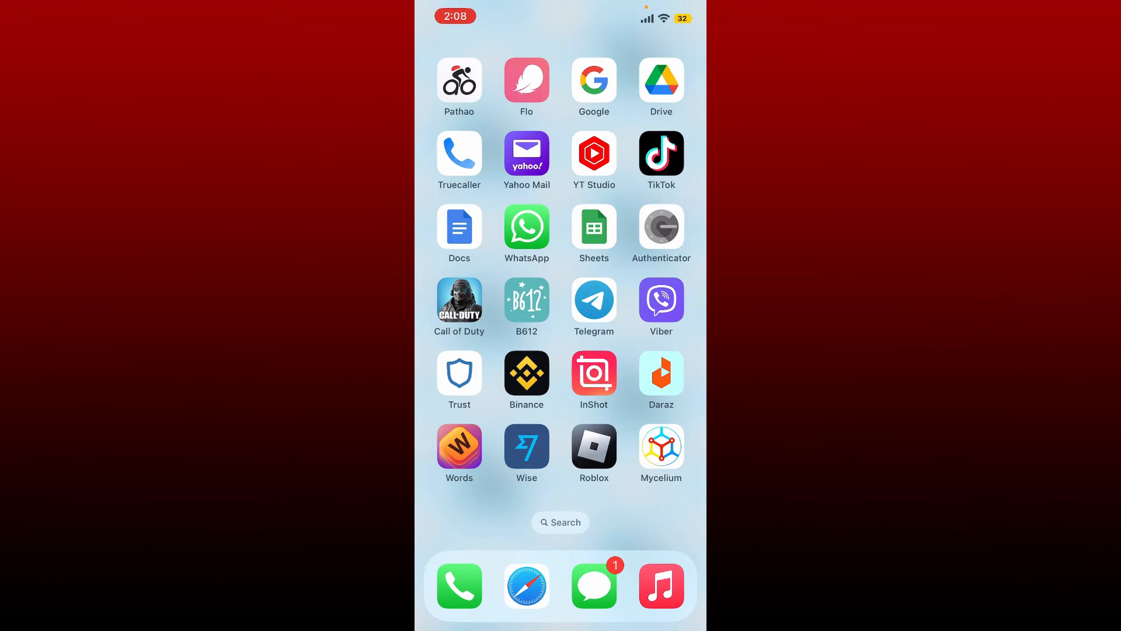
- Launch Binance from the Home Screen and open the account profile menu
click(526, 369)
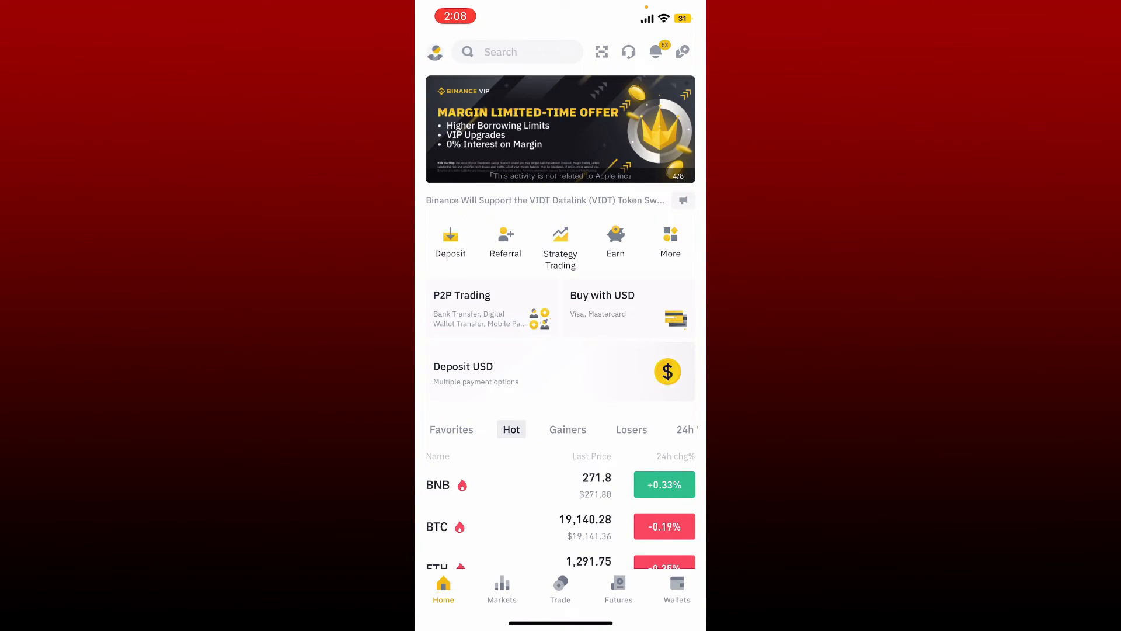
click(434, 52)
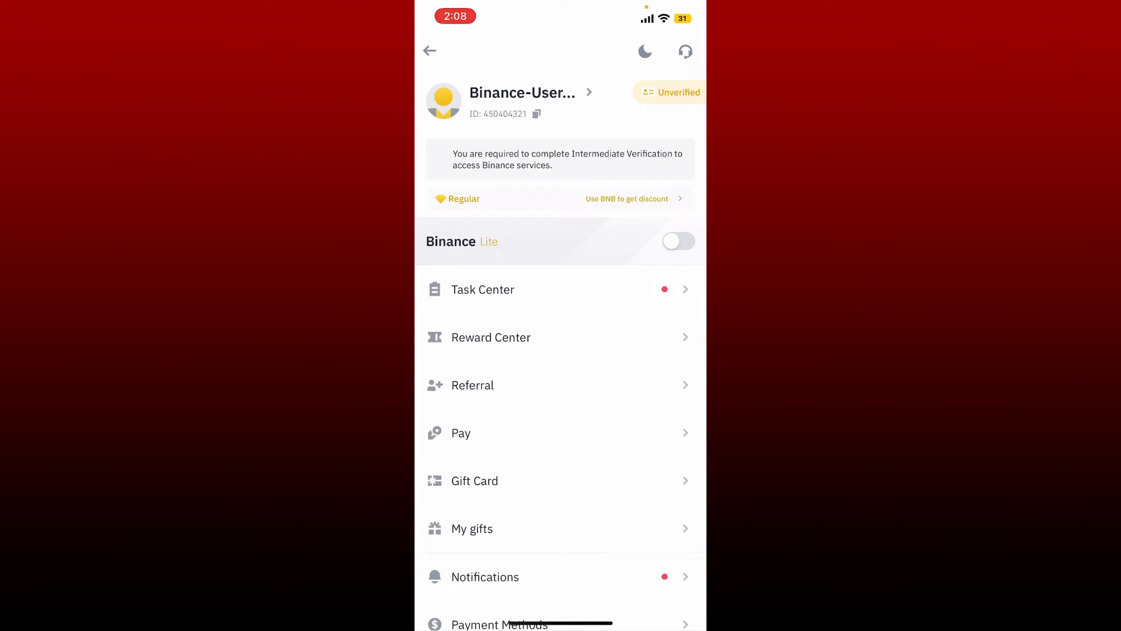
- Bring up the profile page showing the user ID and Unverified status
click(515, 96)
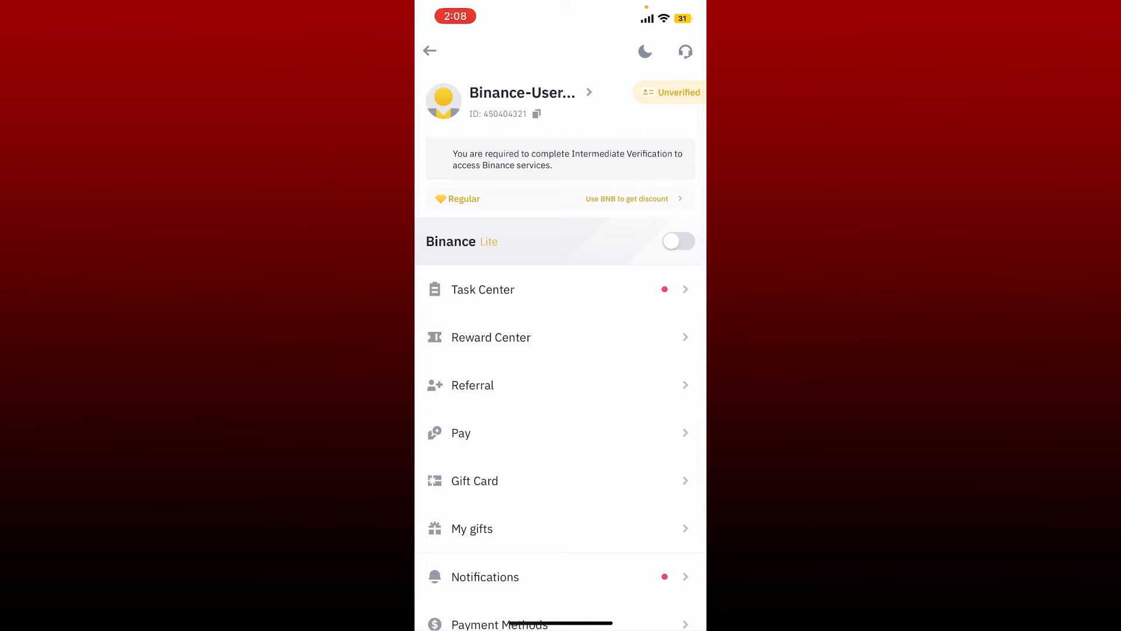
- Copy the account's user ID via the copy icon beside it
click(536, 115)
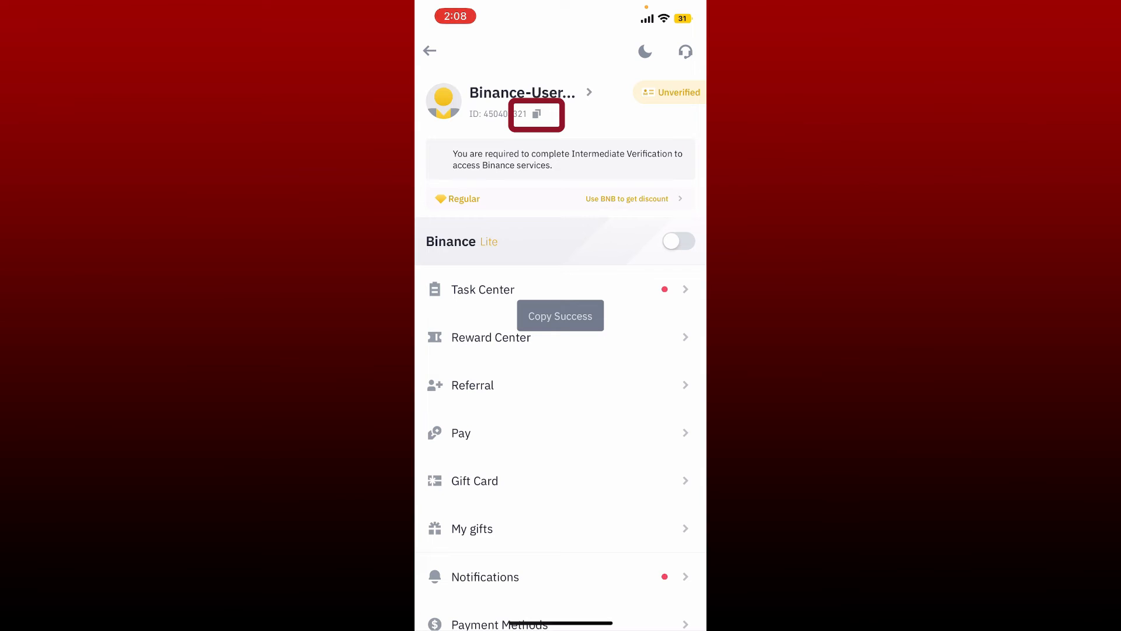
click(537, 114)
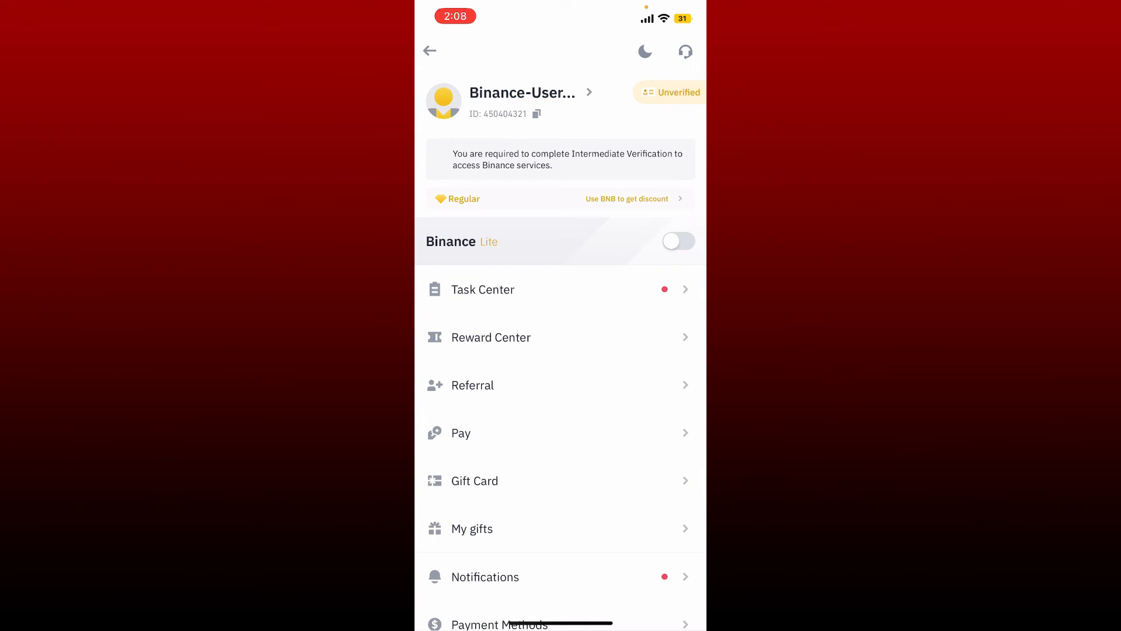